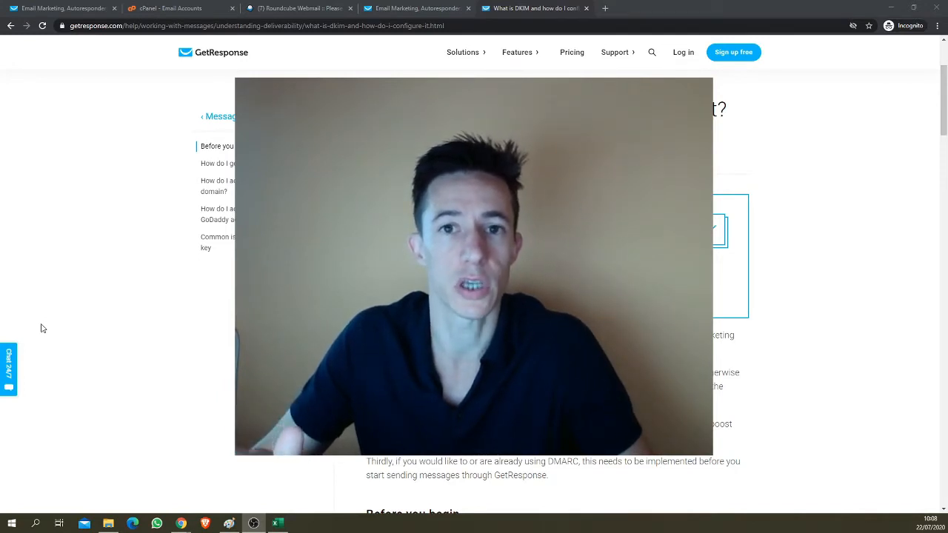
Scroll the Email addresses page to see the sending domains and their authentication statuses
scroll("down", 3)
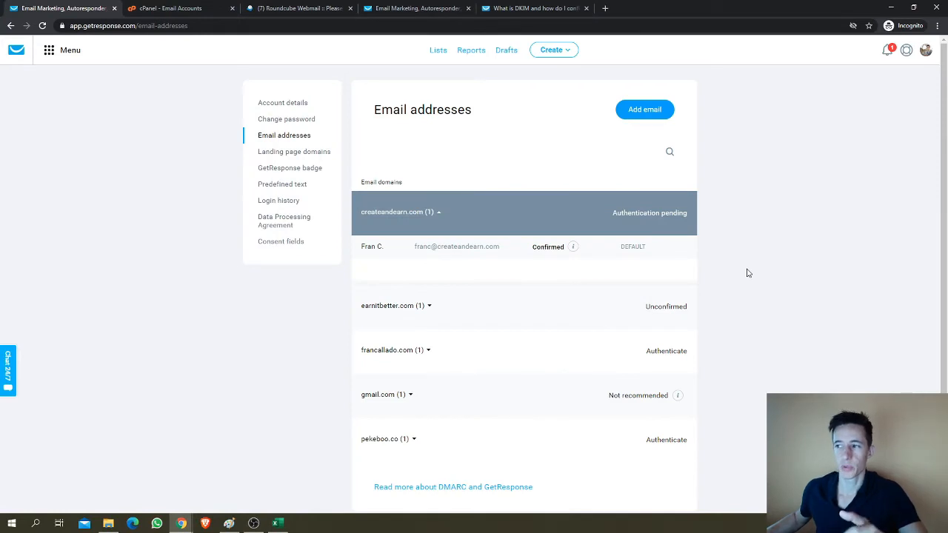
mouse_move(690, 305)
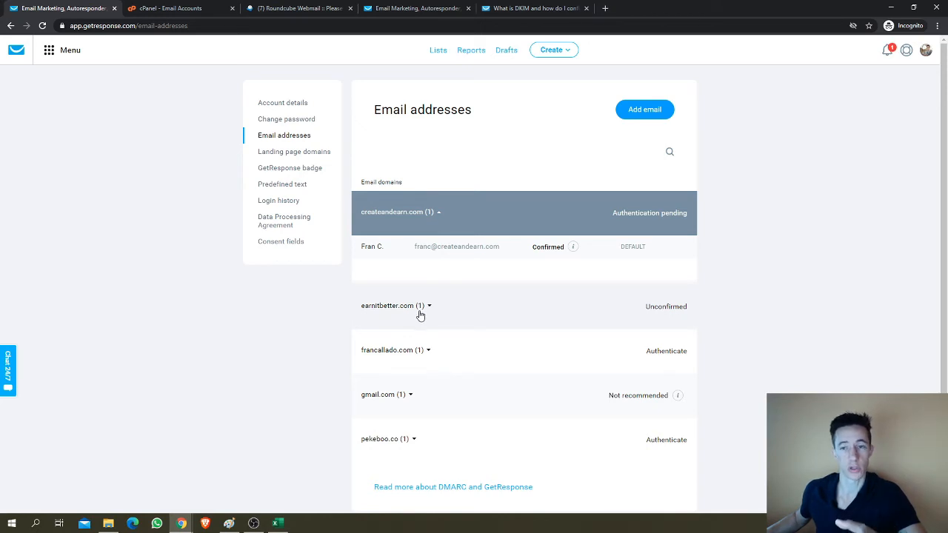
mouse_move(669, 248)
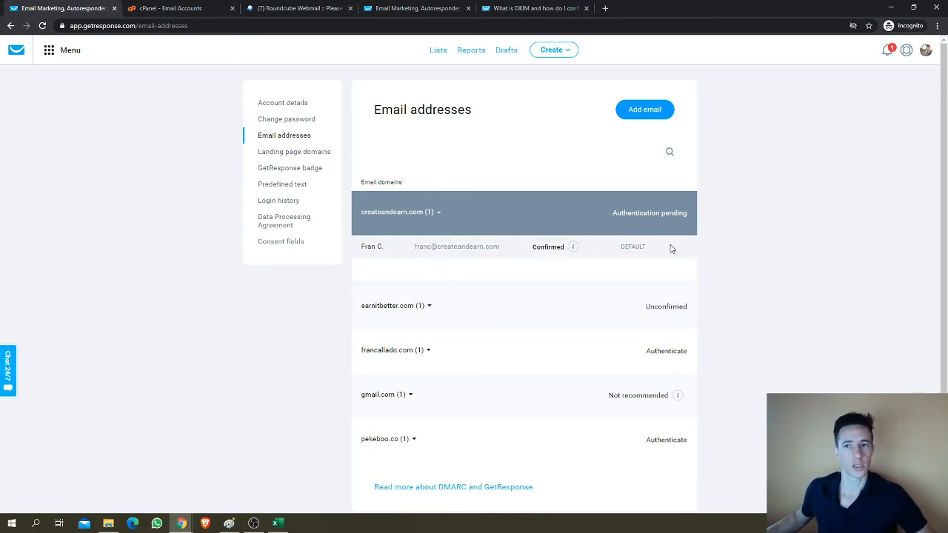
mouse_move(740, 237)
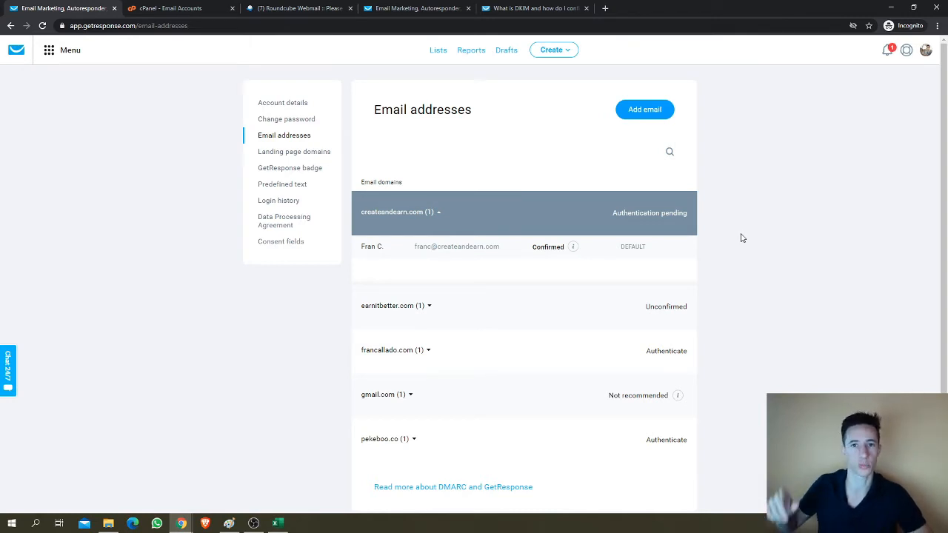
mouse_move(737, 410)
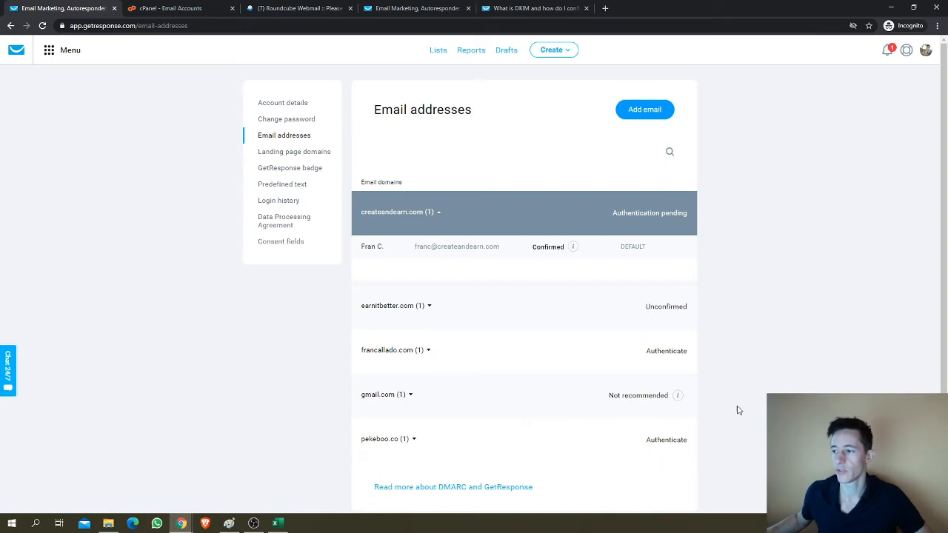
mouse_move(397, 281)
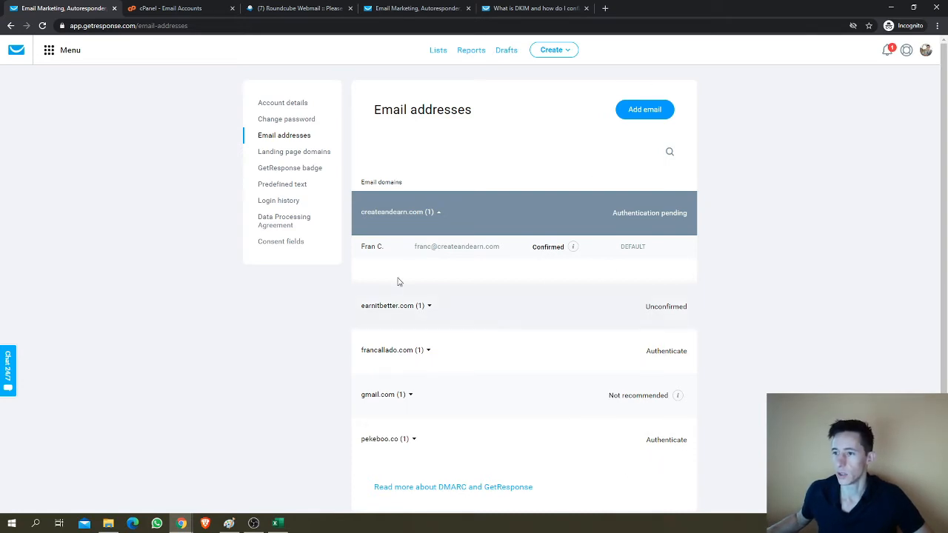
mouse_move(619, 314)
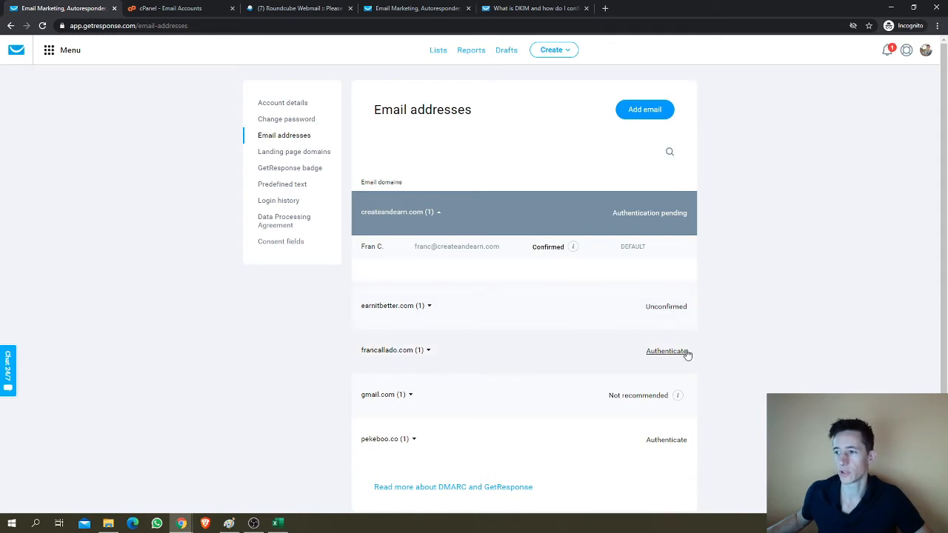
mouse_move(666, 351)
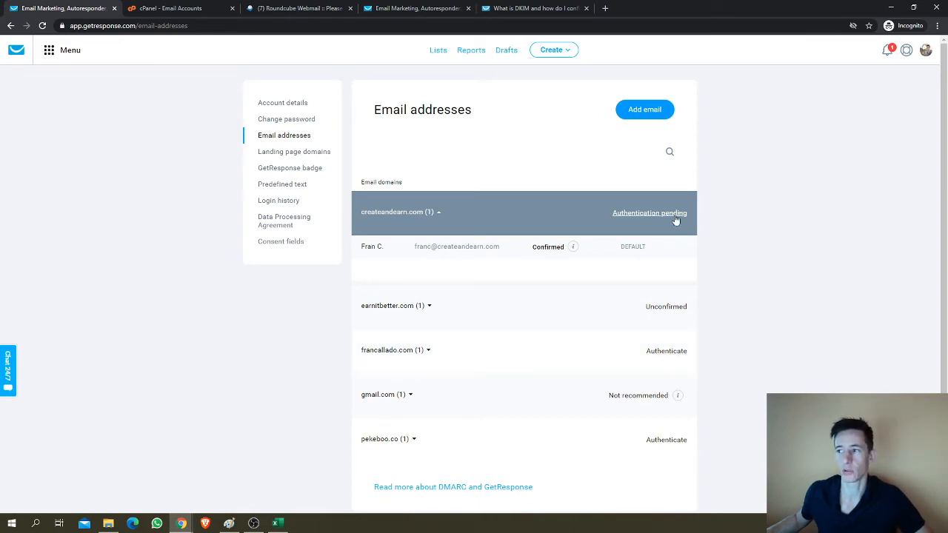
mouse_move(432, 309)
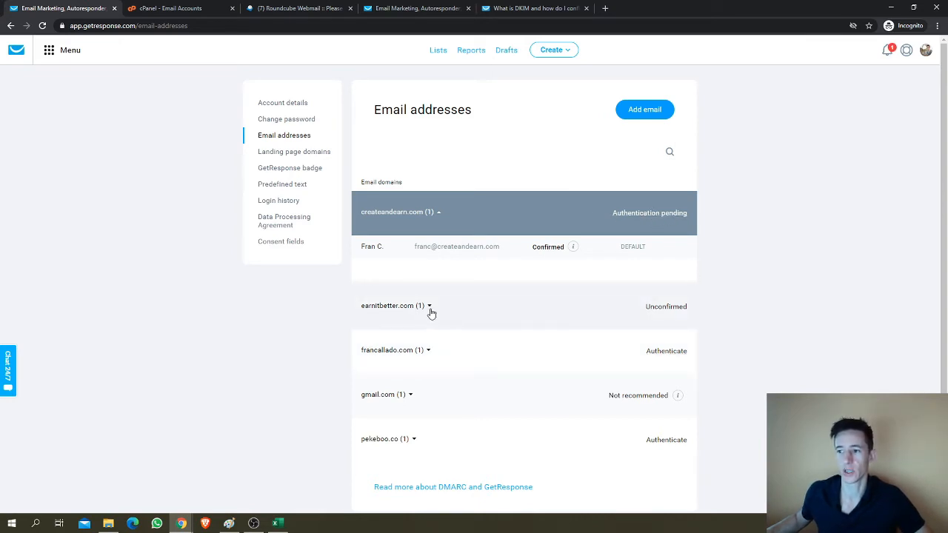
mouse_move(687, 309)
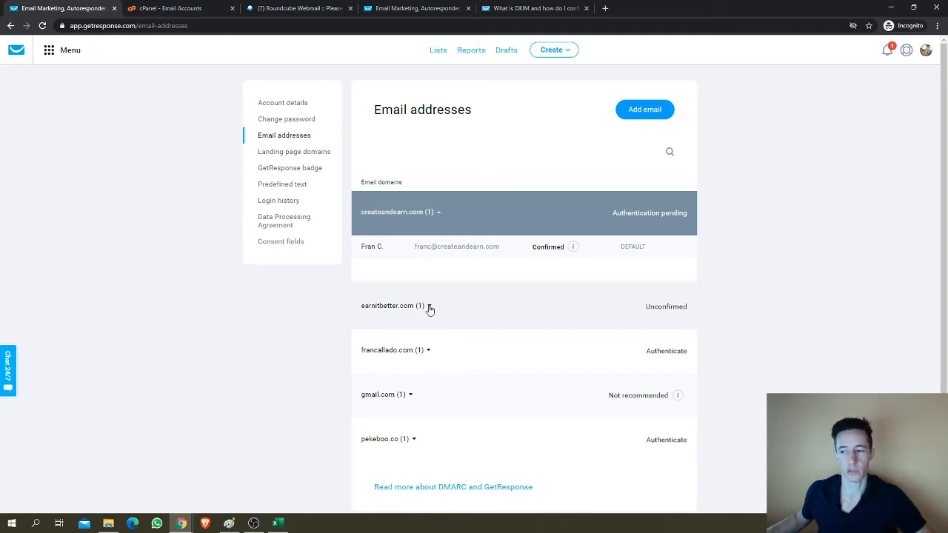
mouse_move(670, 321)
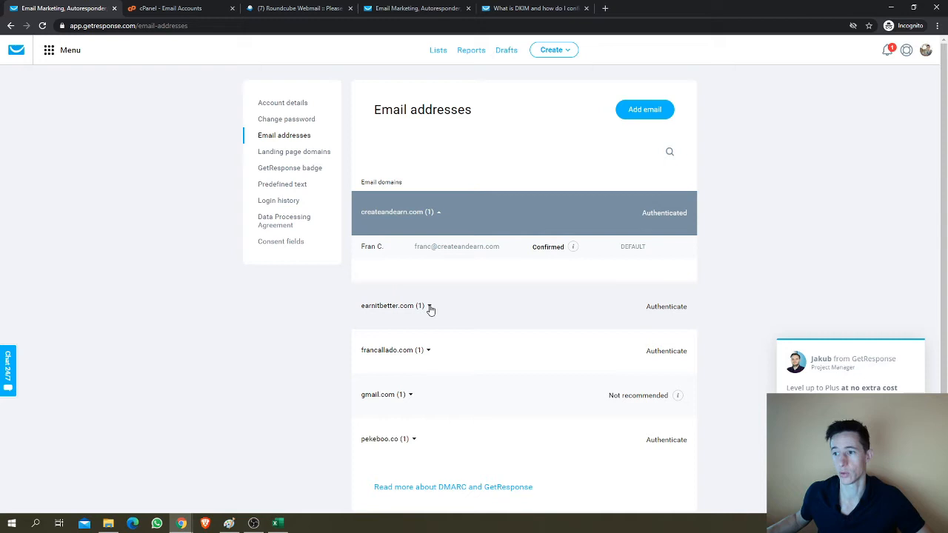
mouse_move(666, 306)
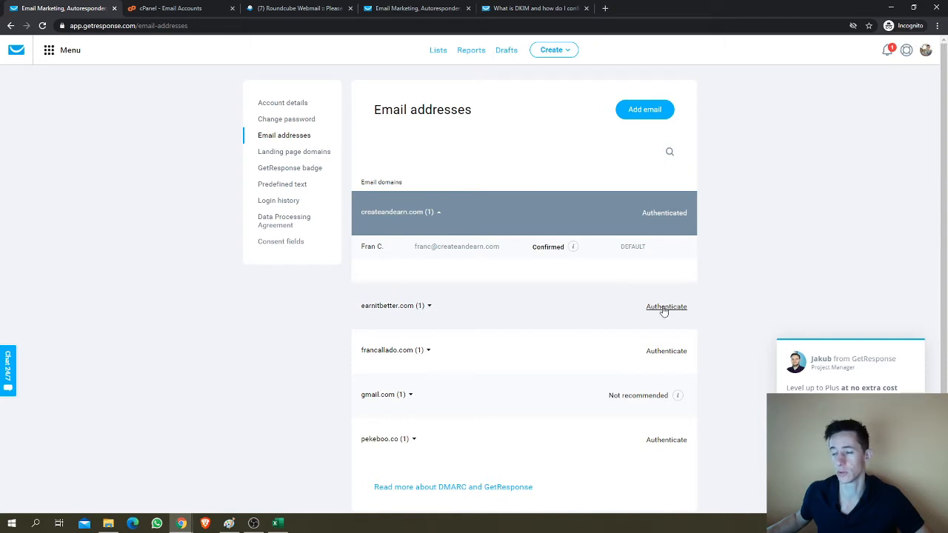
mouse_move(631, 219)
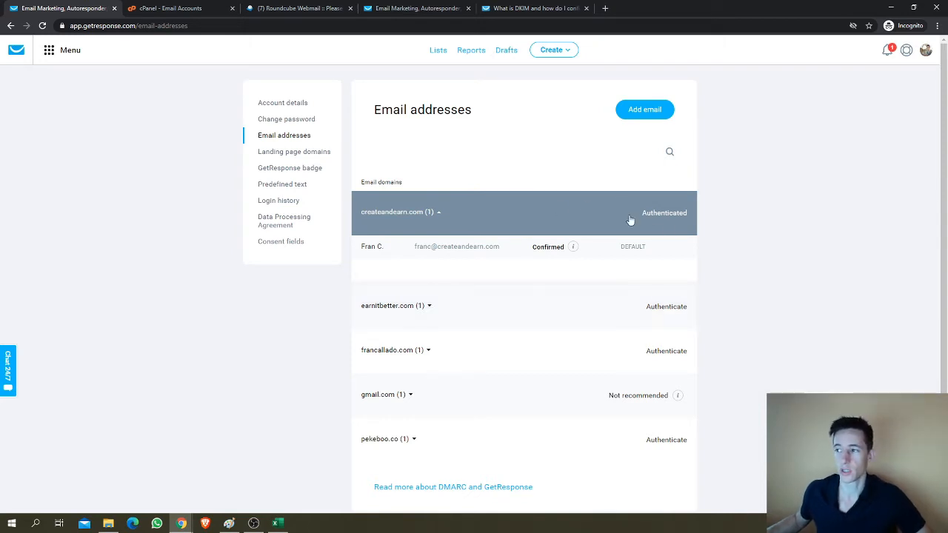
mouse_move(651, 226)
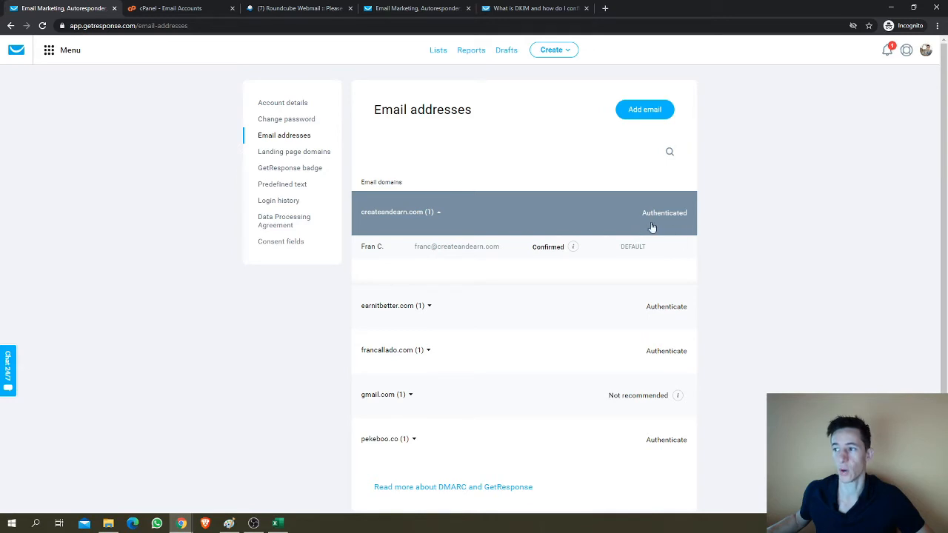
mouse_move(516, 234)
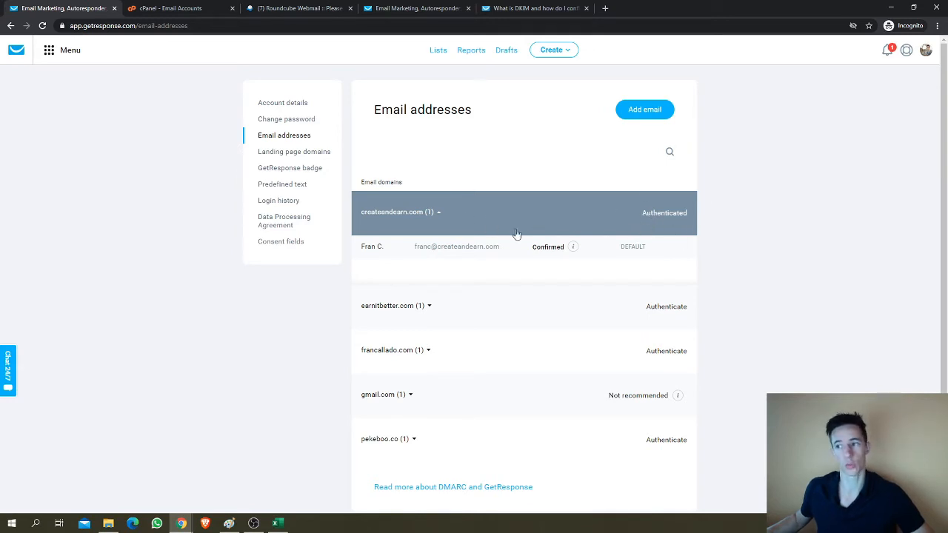
mouse_move(670, 340)
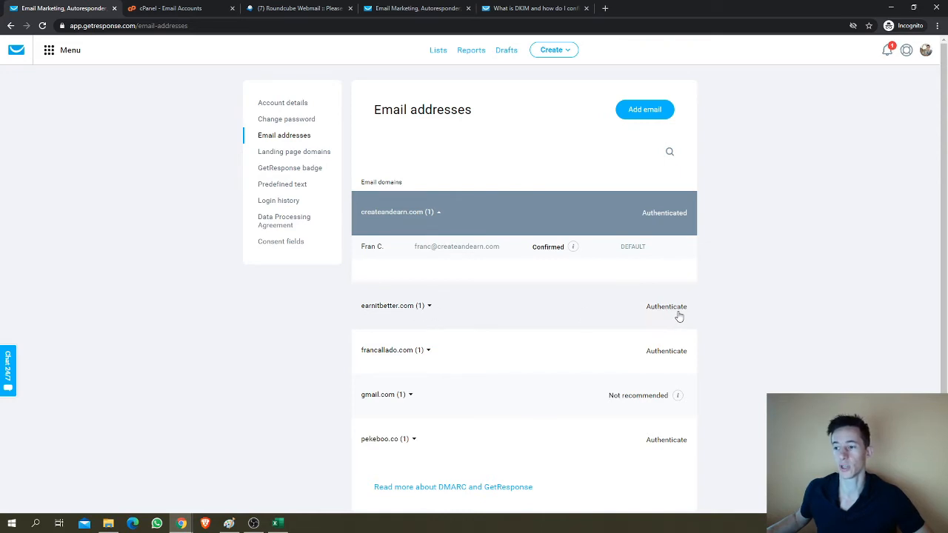
mouse_move(534, 317)
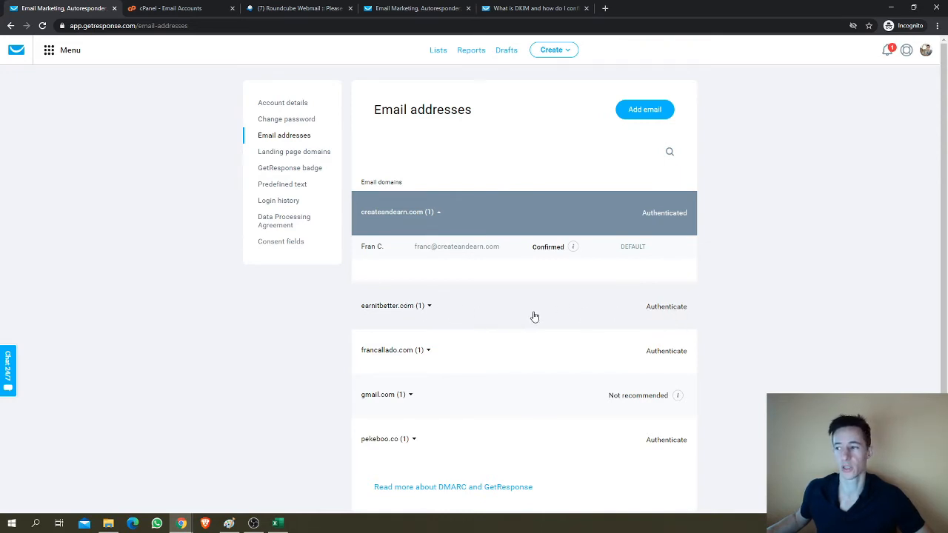
mouse_move(666, 306)
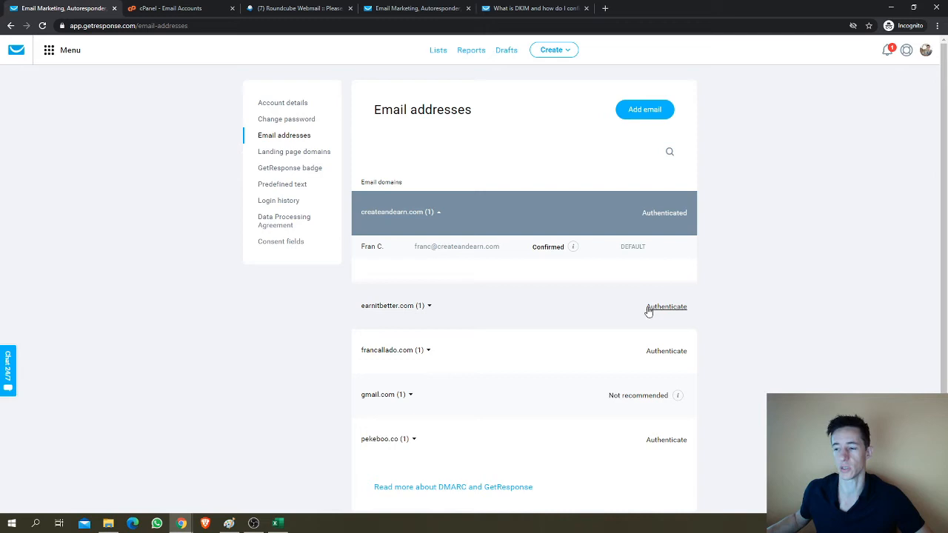
Check the refreshed domain statuses, with createandearn.com now Authenticated
left_click(395, 305)
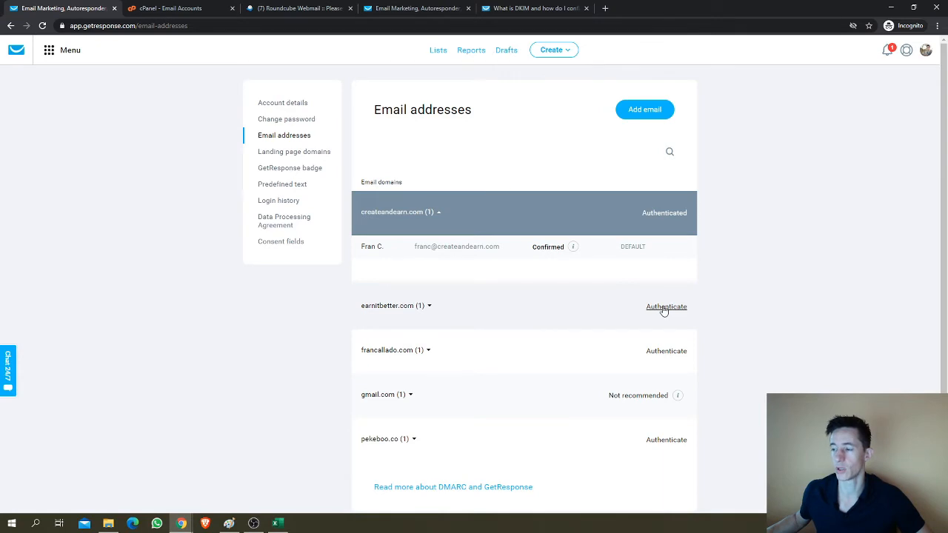
View the DKIM TXT record for earnitbetter.com, then go to Bluehost's DNS Zone Editor
left_click(666, 306)
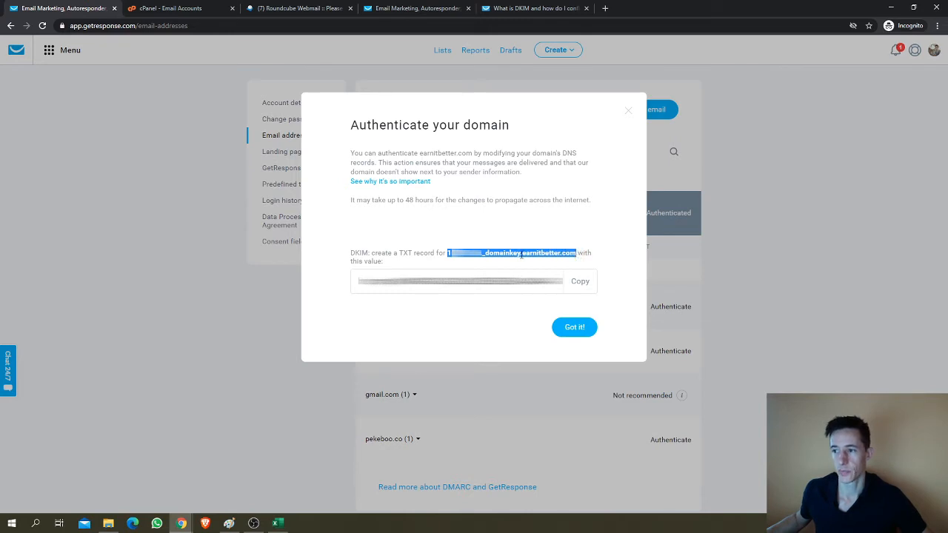
mouse_move(248, 38)
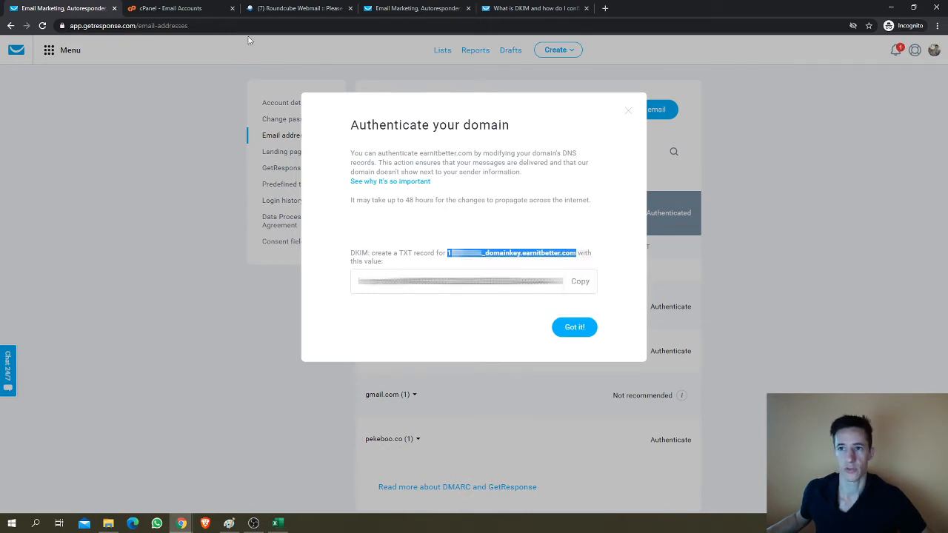
left_click(178, 9)
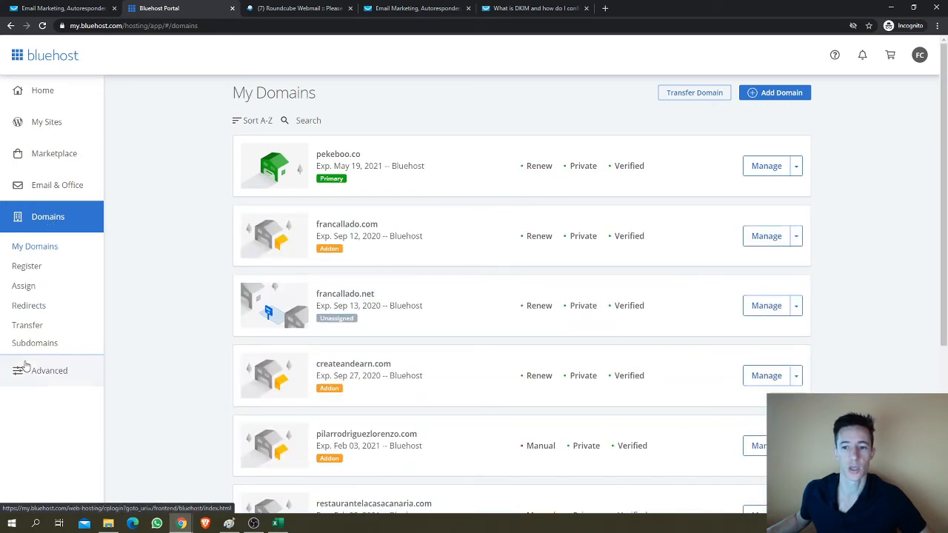
left_click(36, 343)
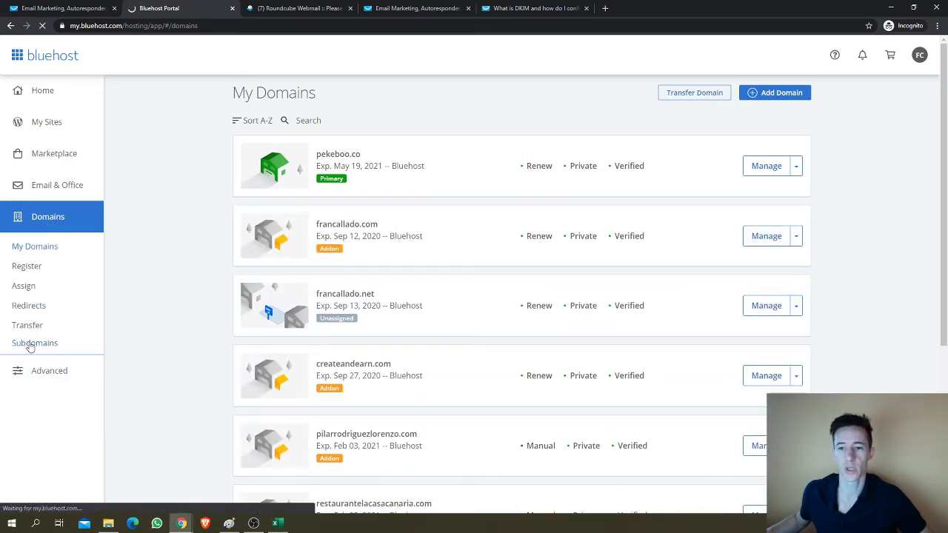
left_click(36, 344)
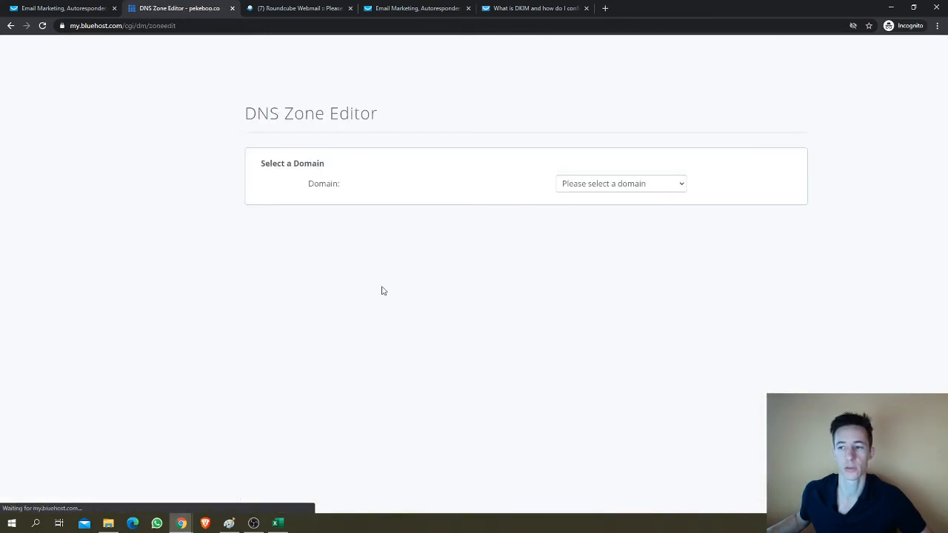
Select earnitbetter.com in the Zone Editor to load its DNS records
left_click(620, 184)
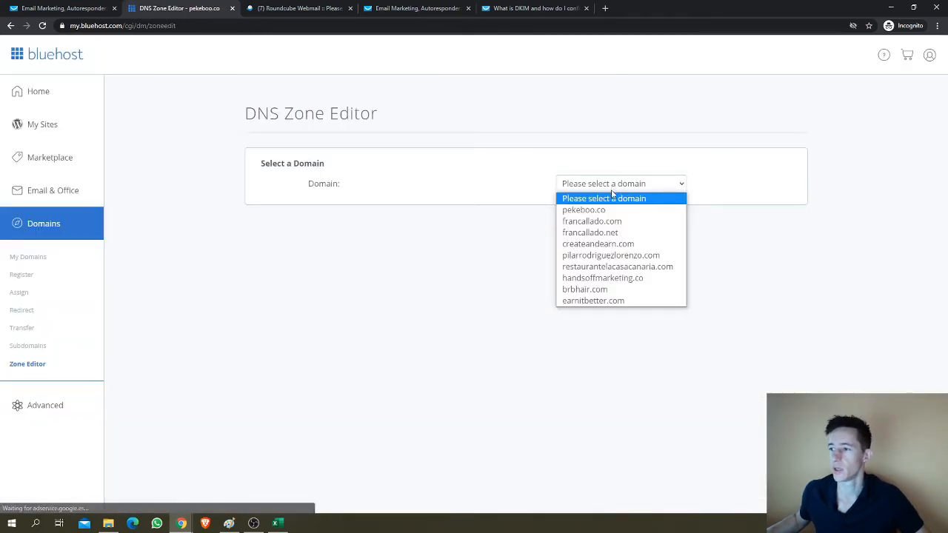
mouse_move(592, 299)
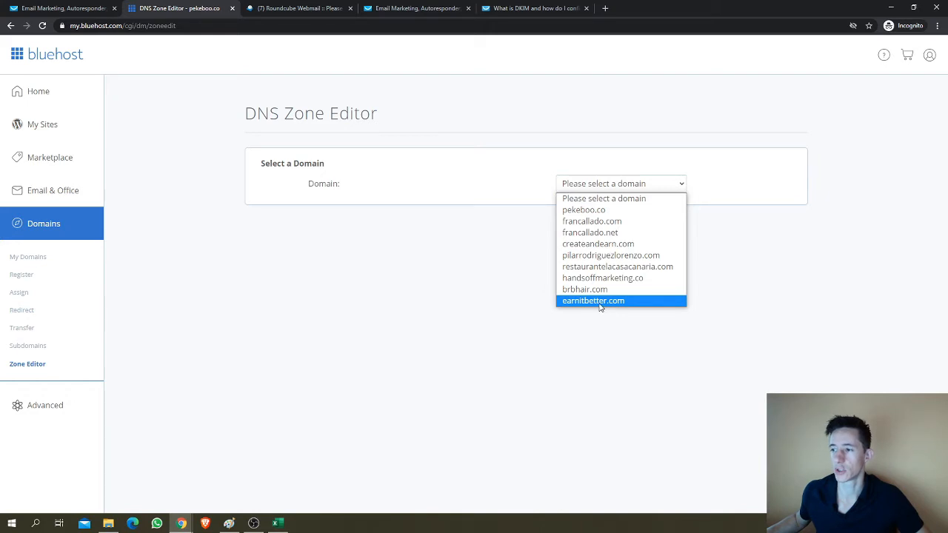
left_click(592, 301)
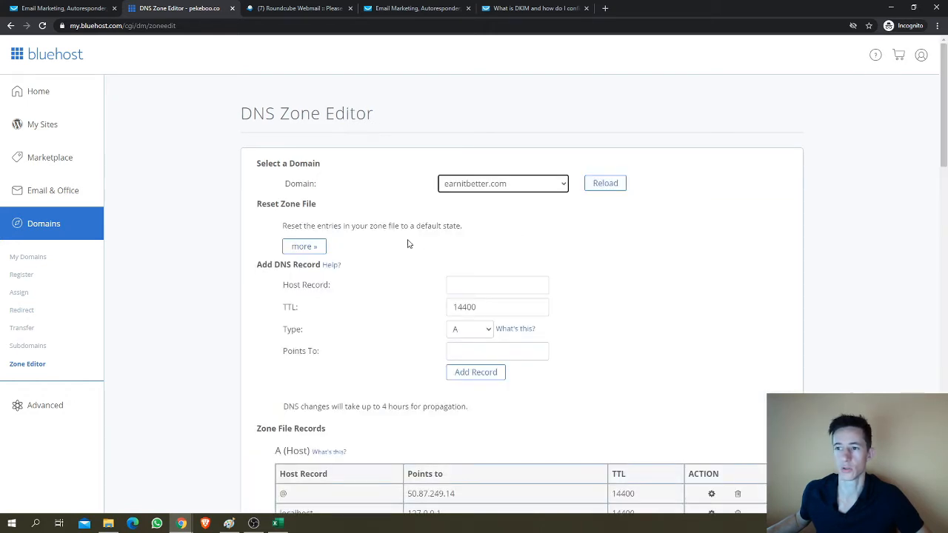
scroll("down", 3)
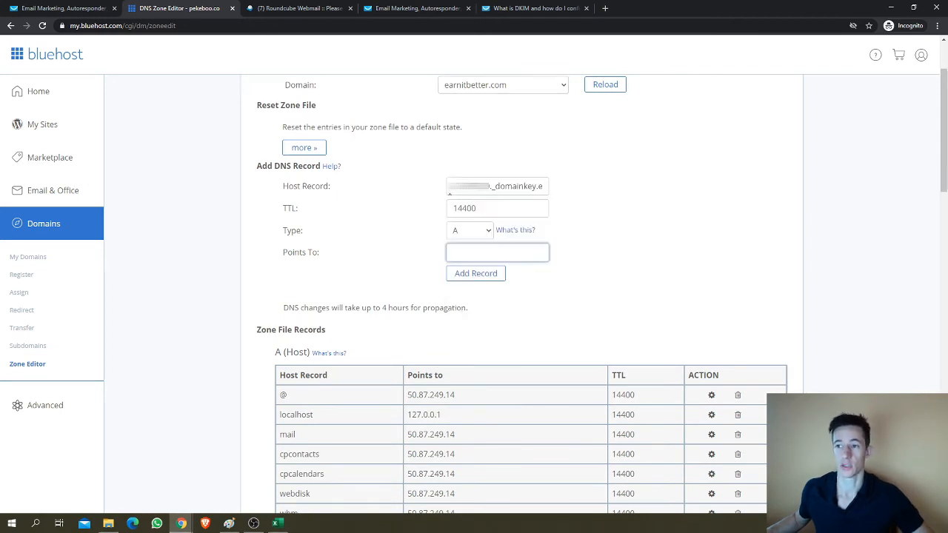
Copy the DKIM value from GetResponse and bring it back to the Add DNS Record form
left_click(417, 9)
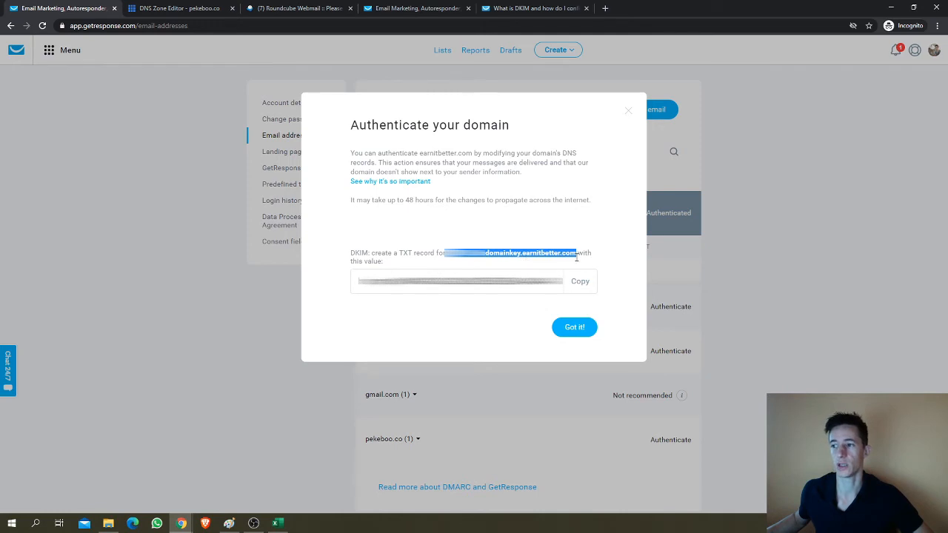
left_click(581, 281)
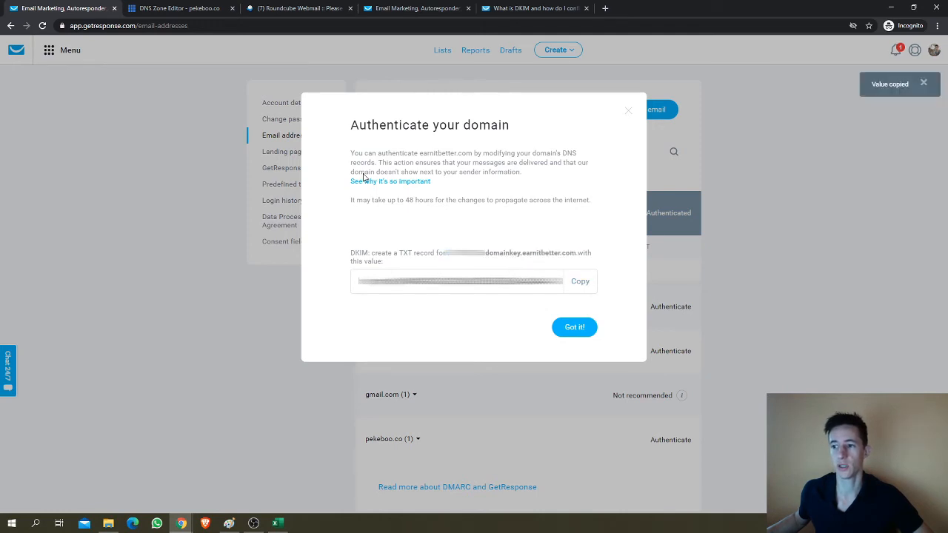
left_click(178, 9)
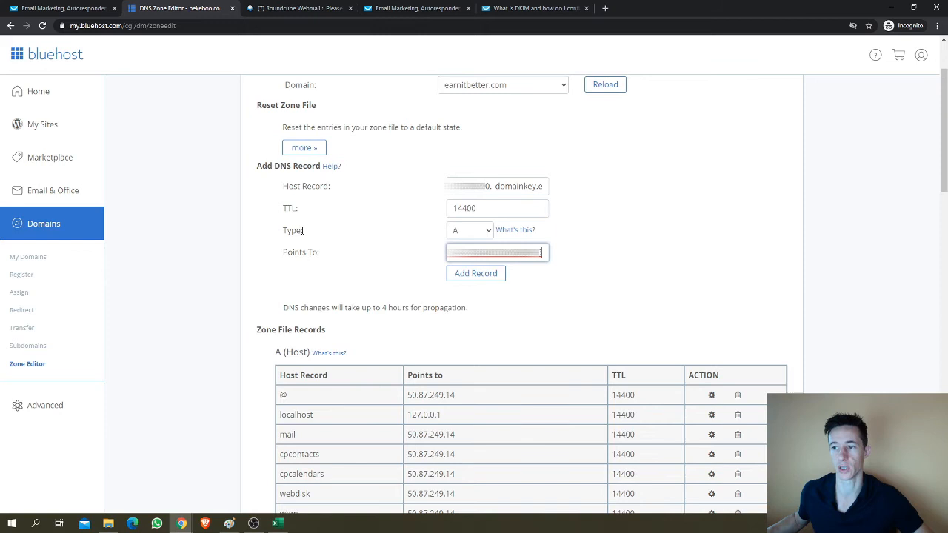
Set the new record's type to TXT and add the DKIM record to the zone
left_click(471, 231)
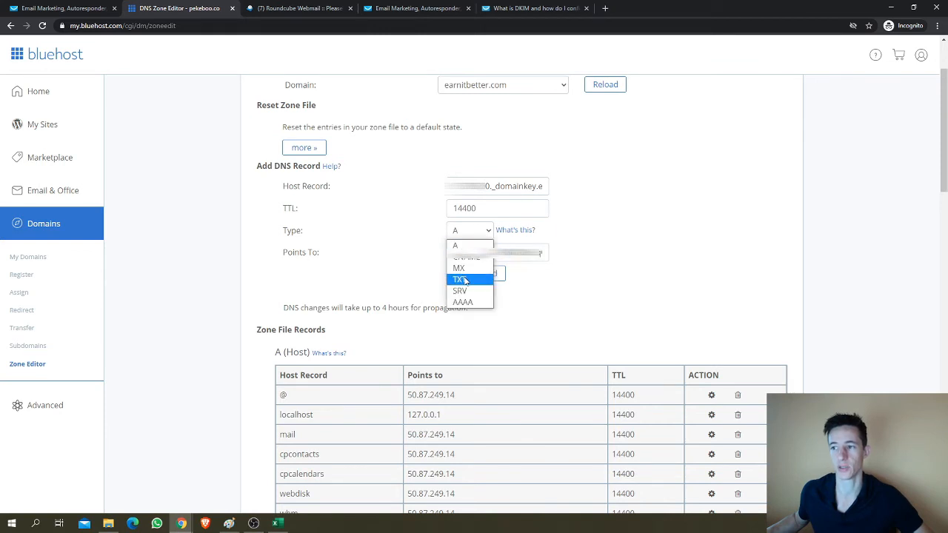
left_click(459, 278)
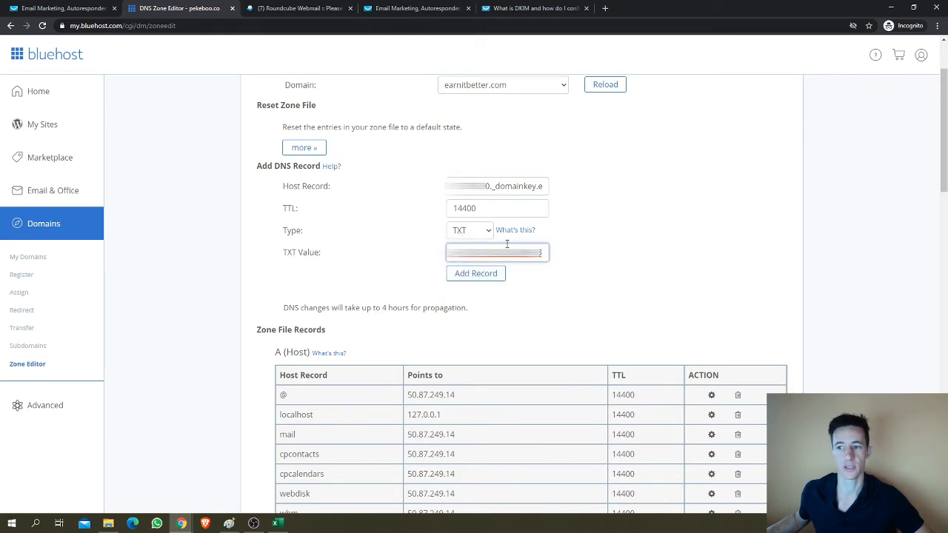
mouse_move(475, 272)
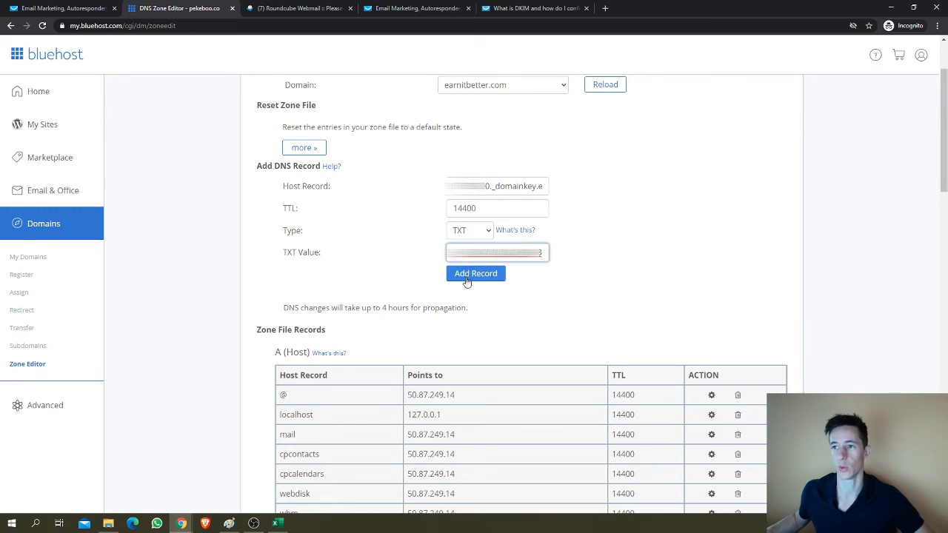
left_click(476, 272)
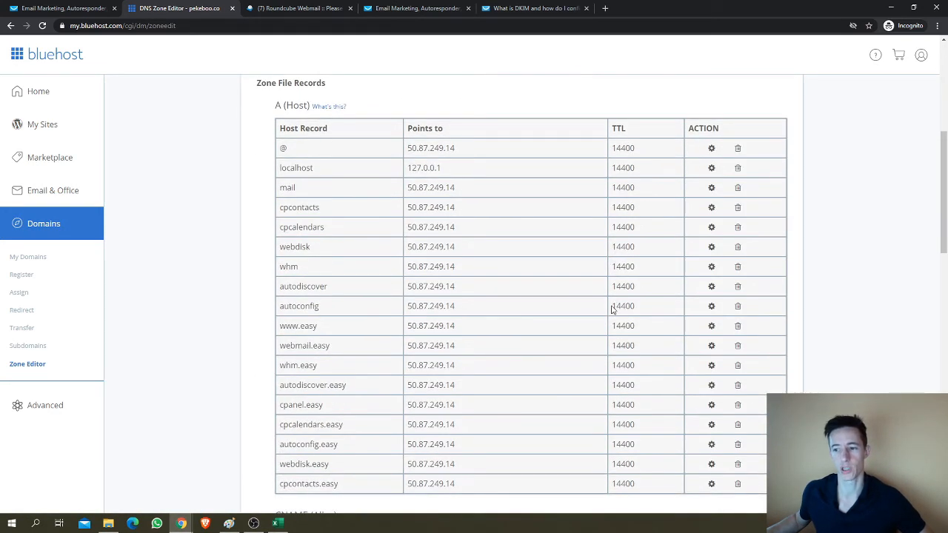
Scroll the Zone File Records to the TXT section showing the new _domainkey entry
scroll("down", 3)
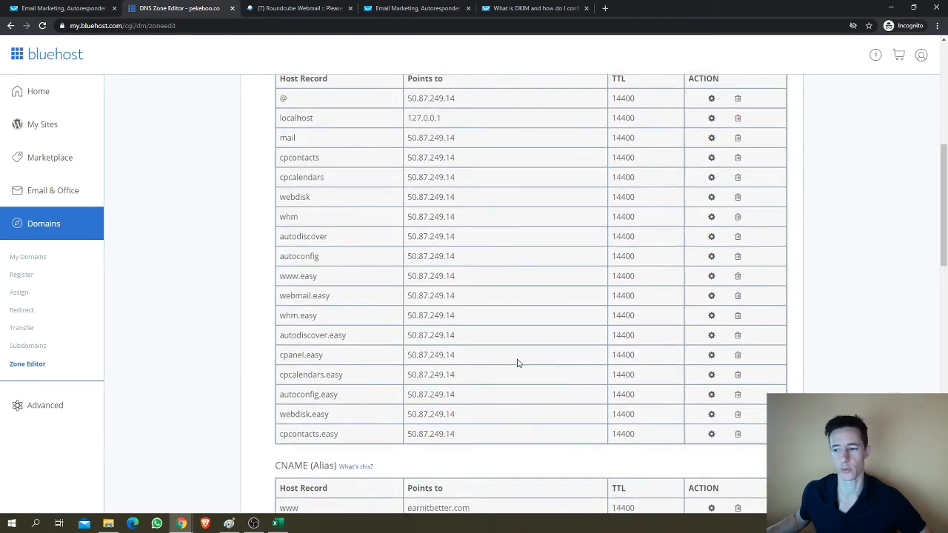
scroll("down", 3)
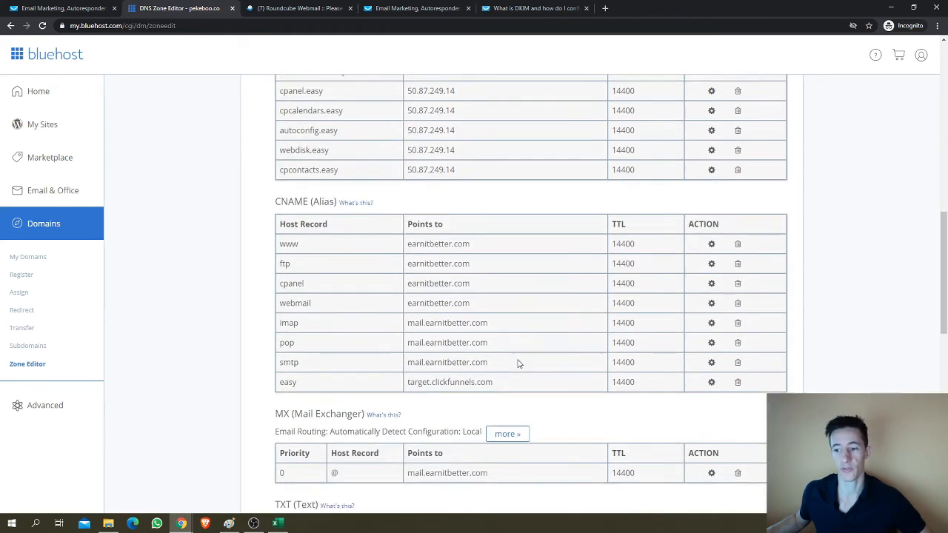
scroll("down", 3)
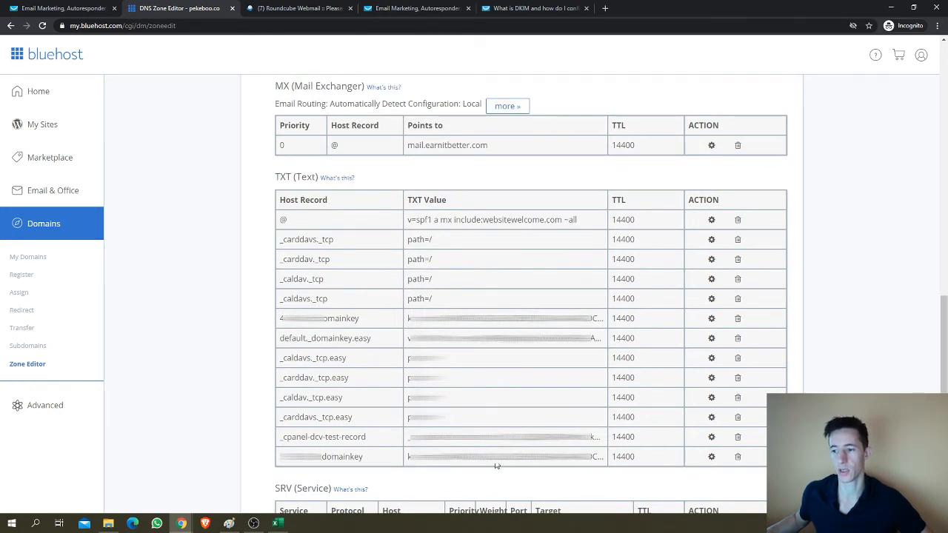
mouse_move(275, 463)
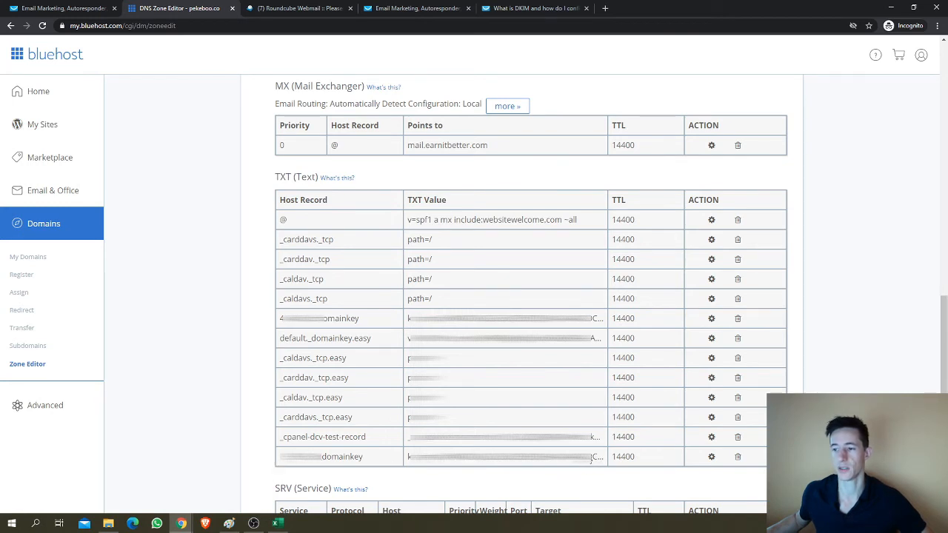
mouse_move(498, 173)
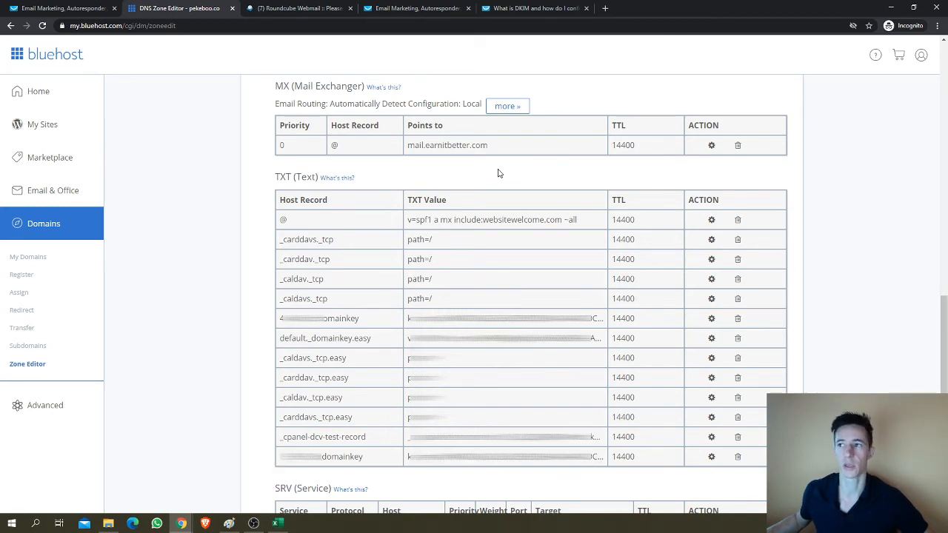
mouse_move(533, 9)
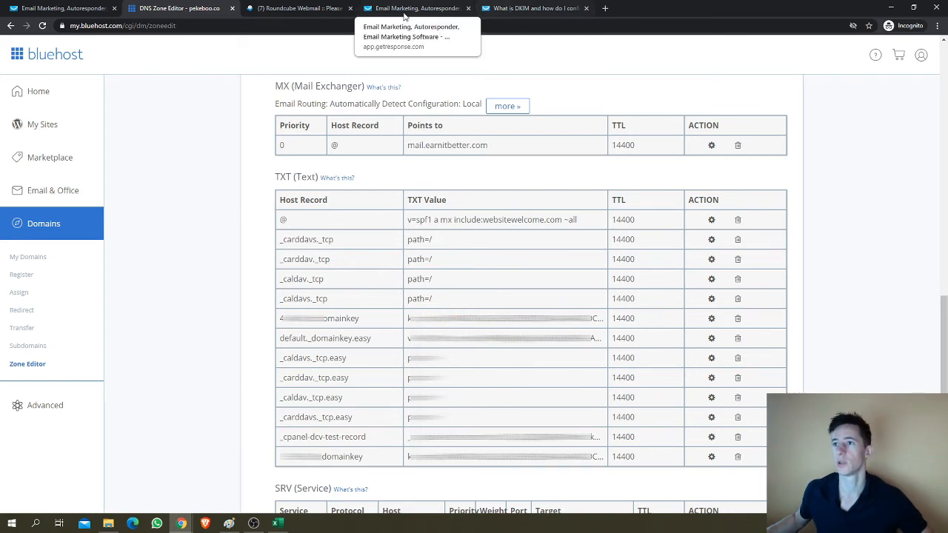
mouse_move(62, 9)
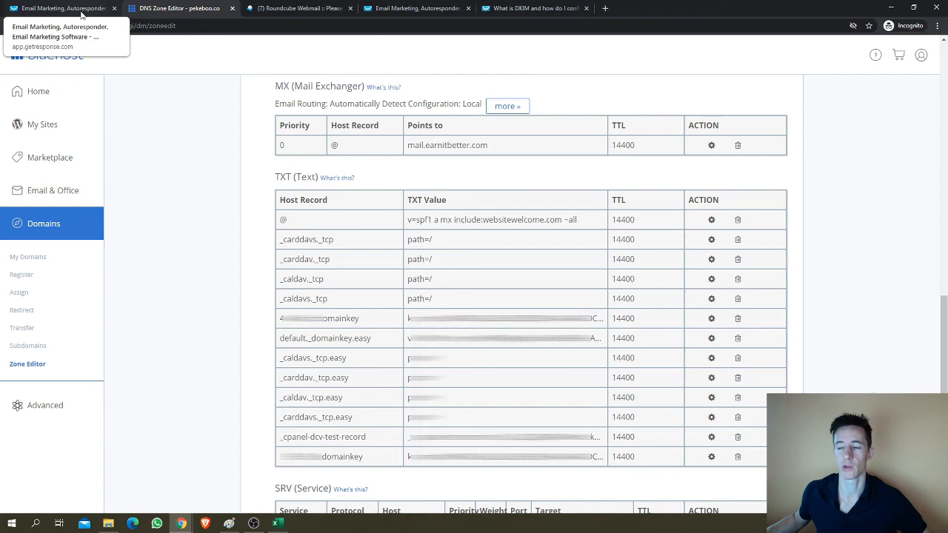
Confirm earnitbetter.com shows Authentication pending in GetResponse and open the DKIM help article
left_click(62, 9)
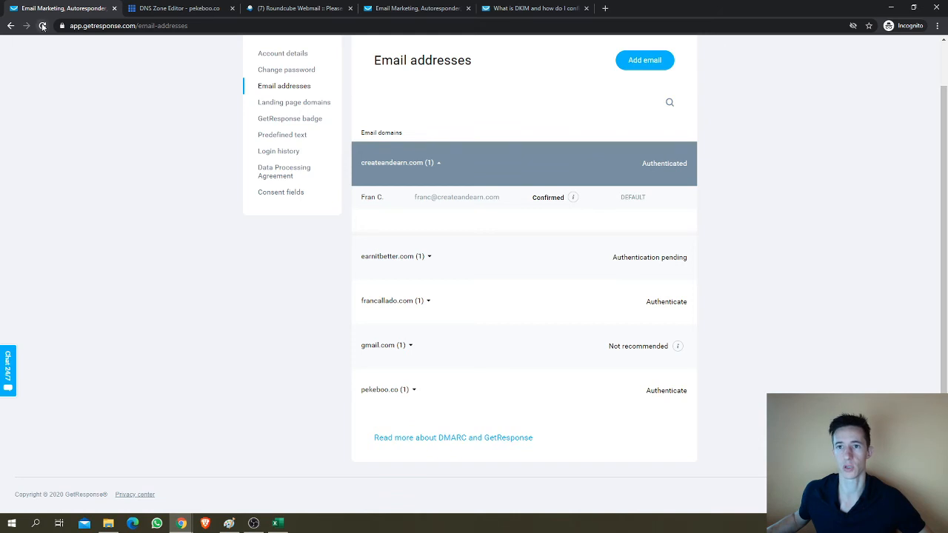
left_click(42, 25)
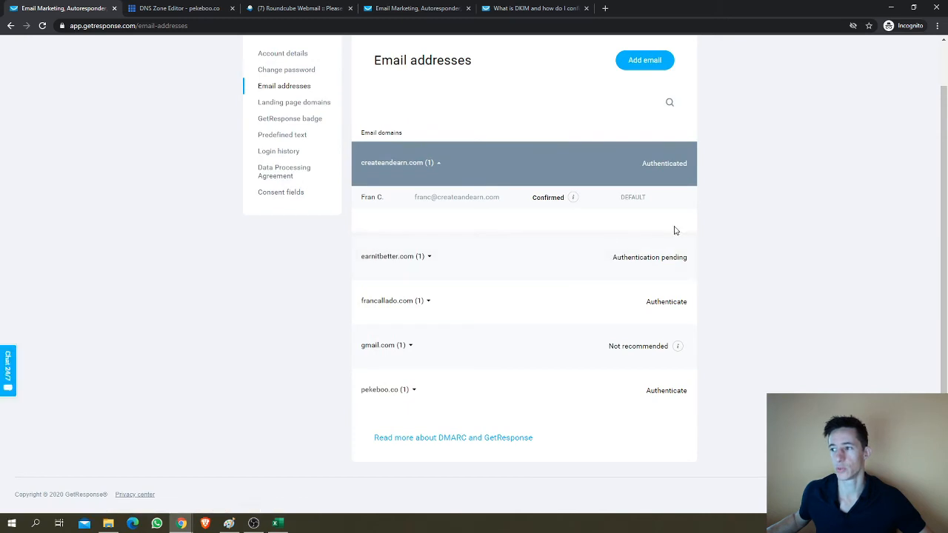
mouse_move(726, 279)
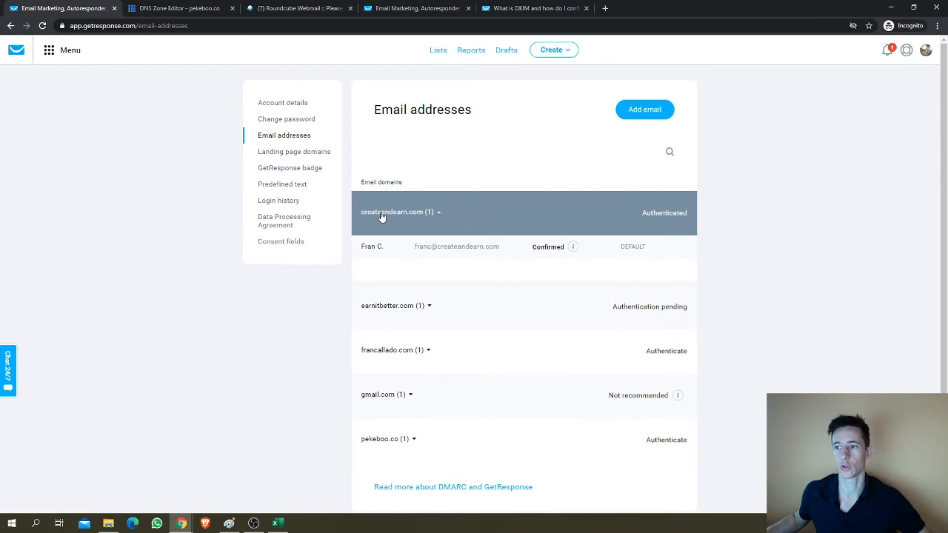
mouse_move(548, 244)
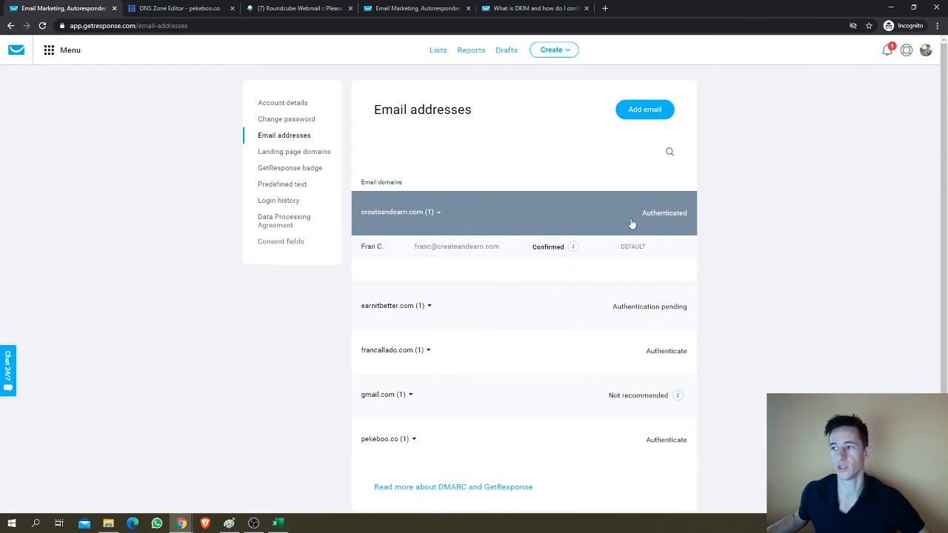
mouse_move(663, 280)
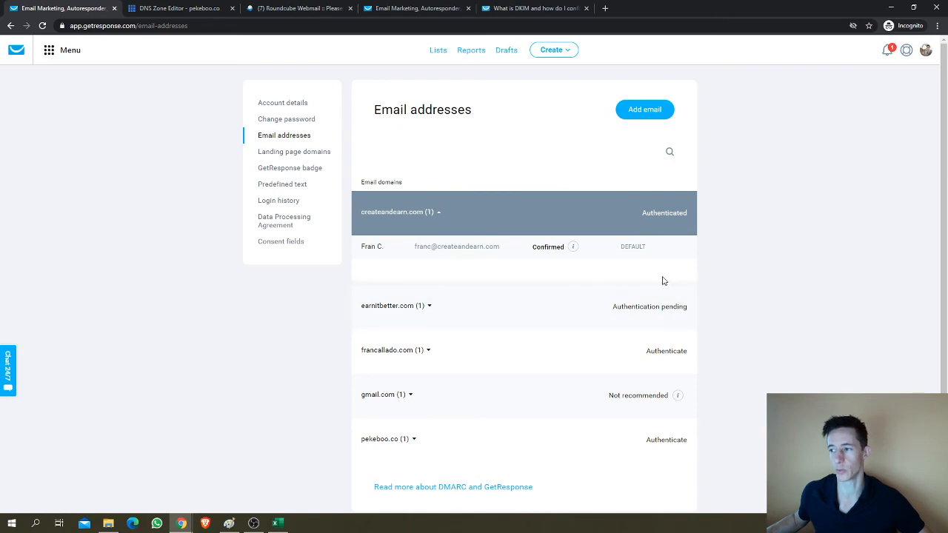
mouse_move(628, 222)
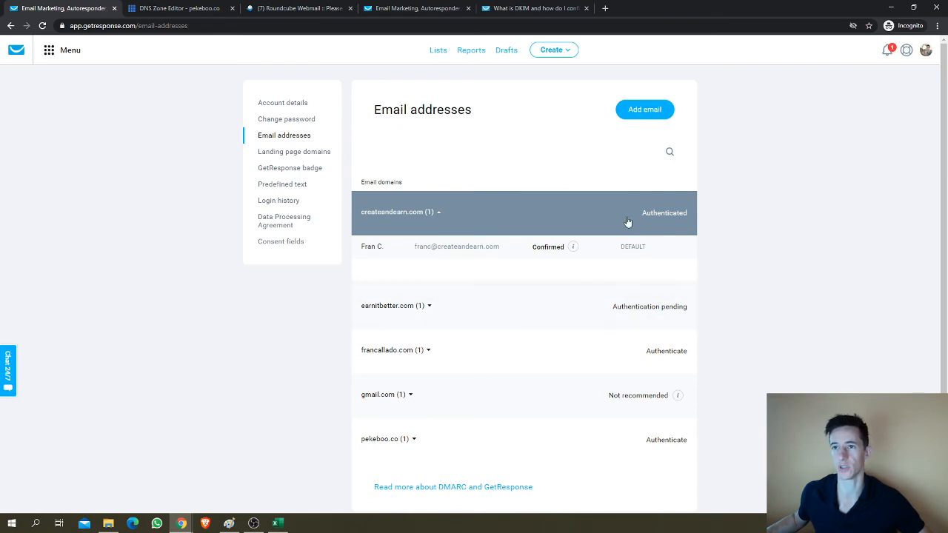
mouse_move(376, 174)
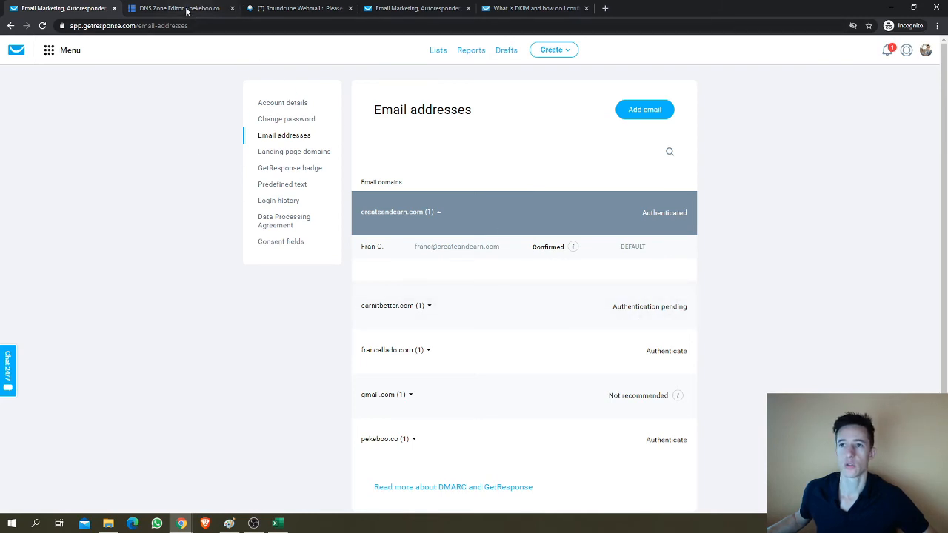
mouse_move(178, 9)
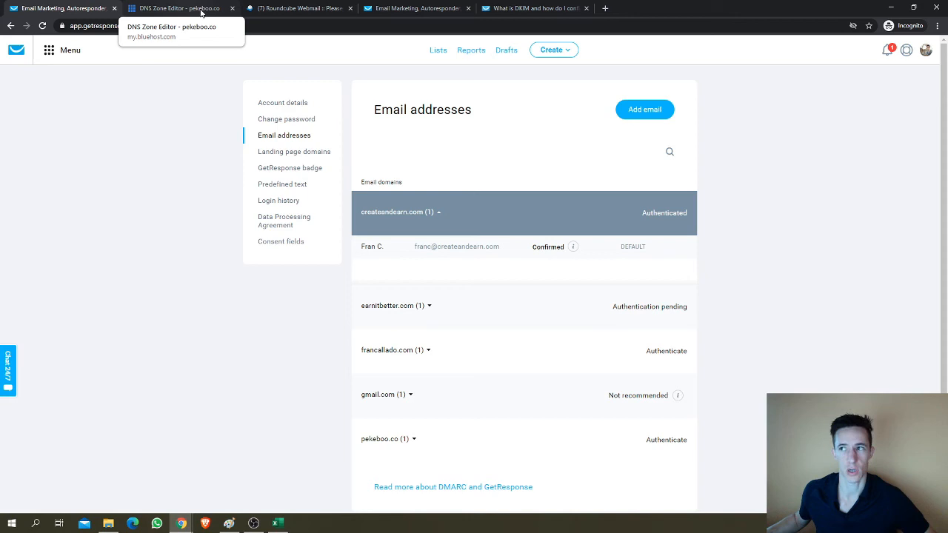
left_click(178, 9)
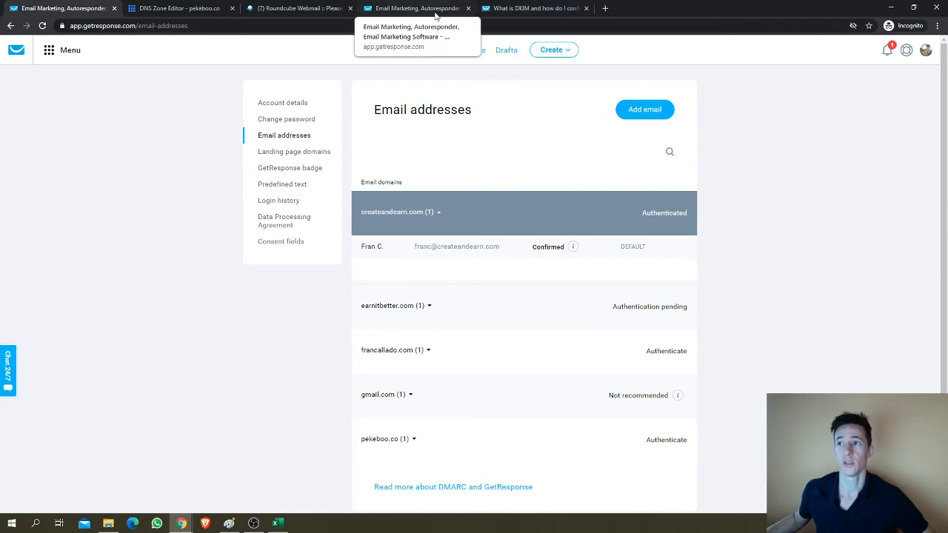
left_click(533, 9)
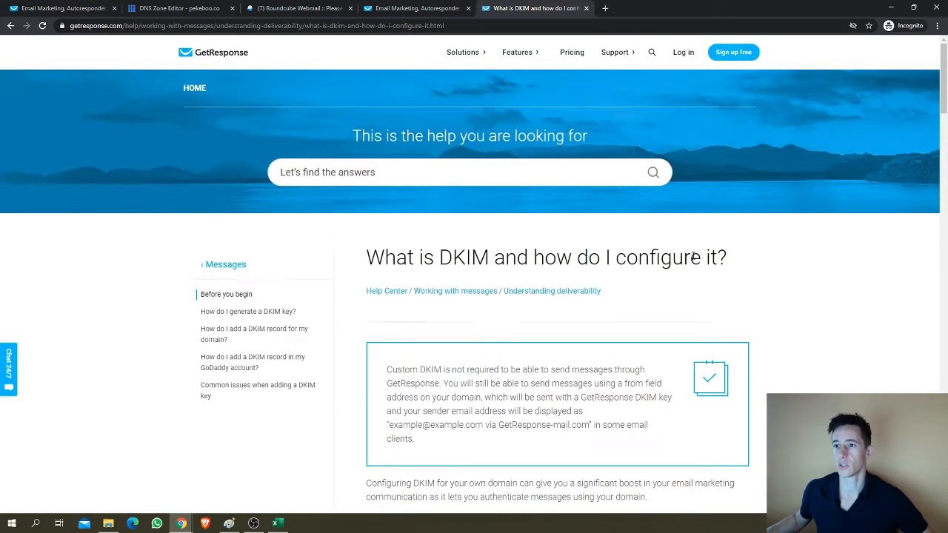
scroll("down", 3)
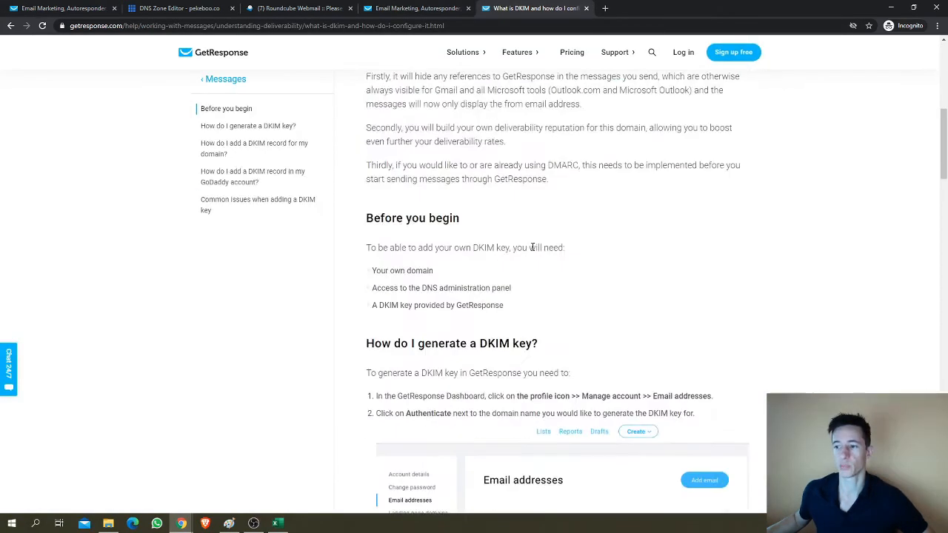
scroll("down", 3)
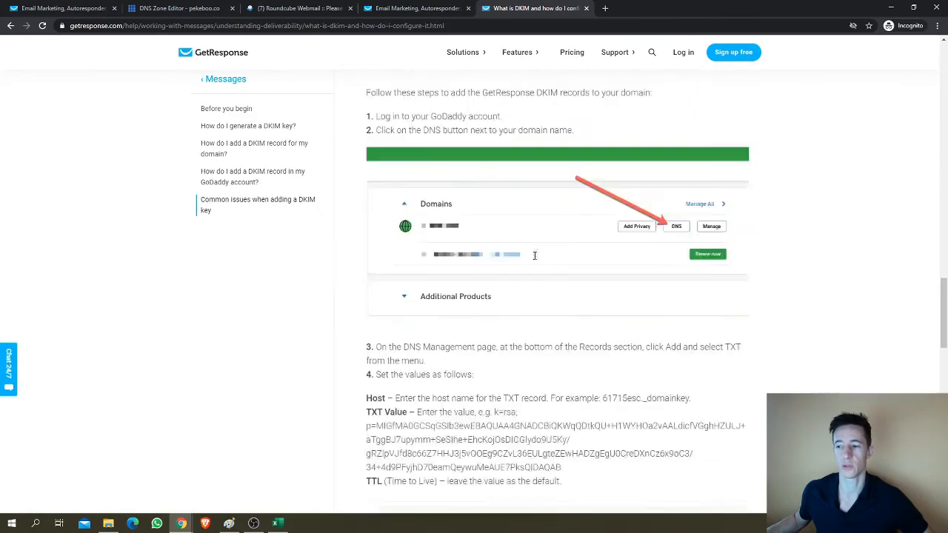
scroll("up", 3)
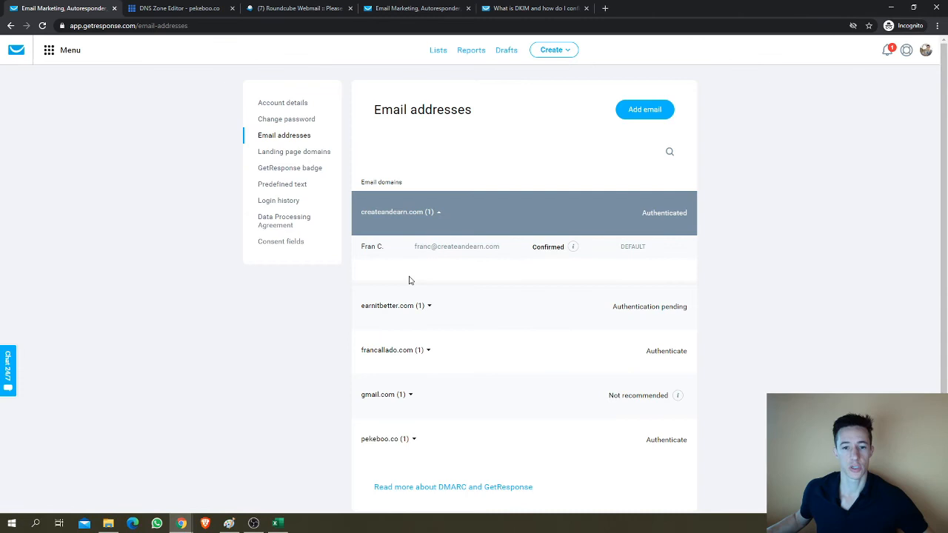
mouse_move(192, 369)
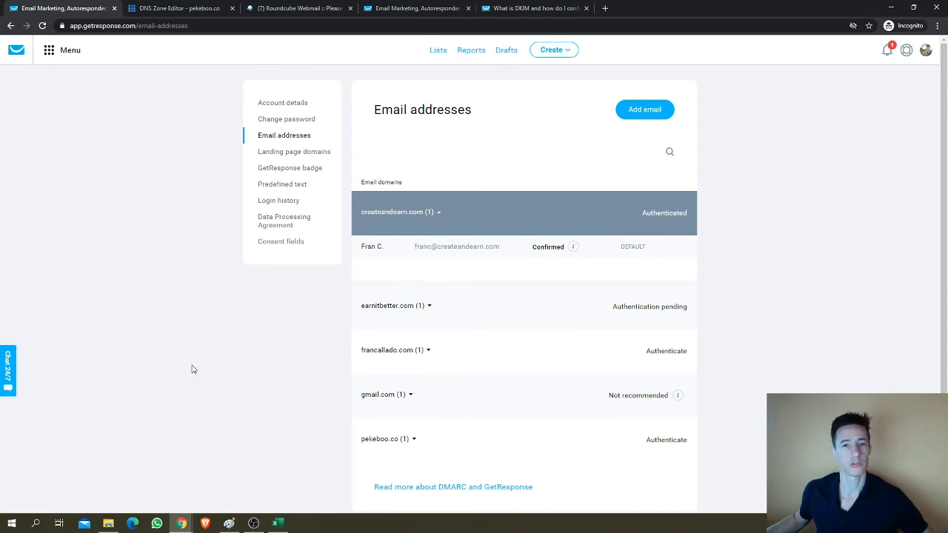